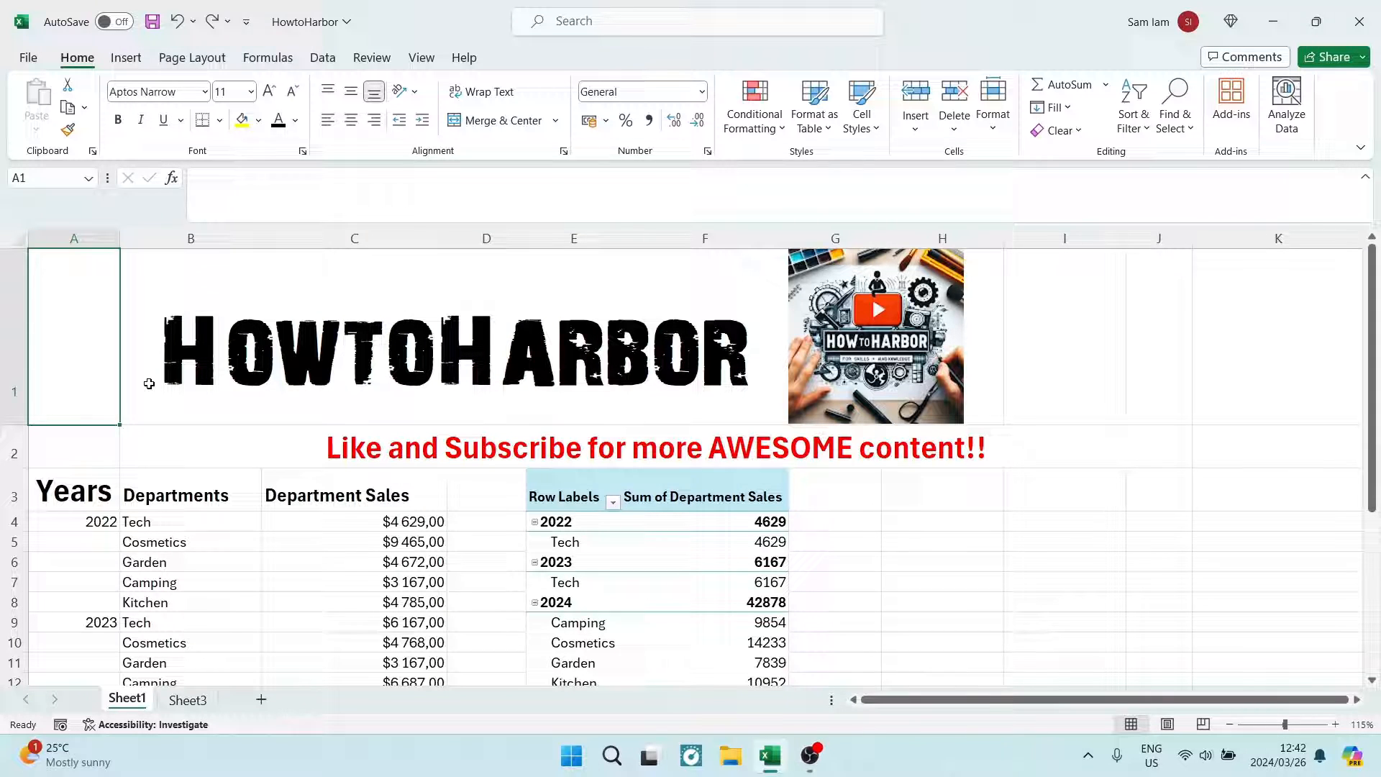
pyautogui.moveTo(345, 429)
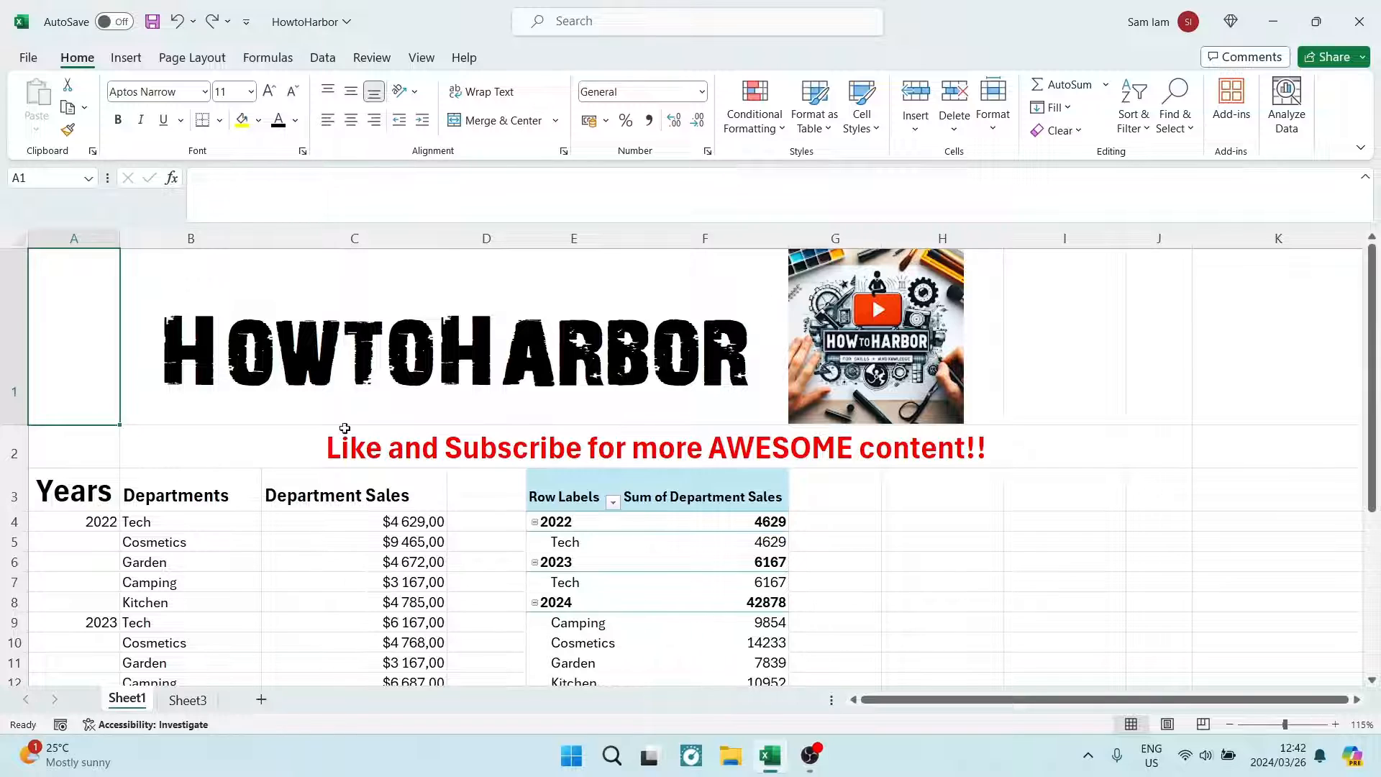
pyautogui.moveTo(567, 506)
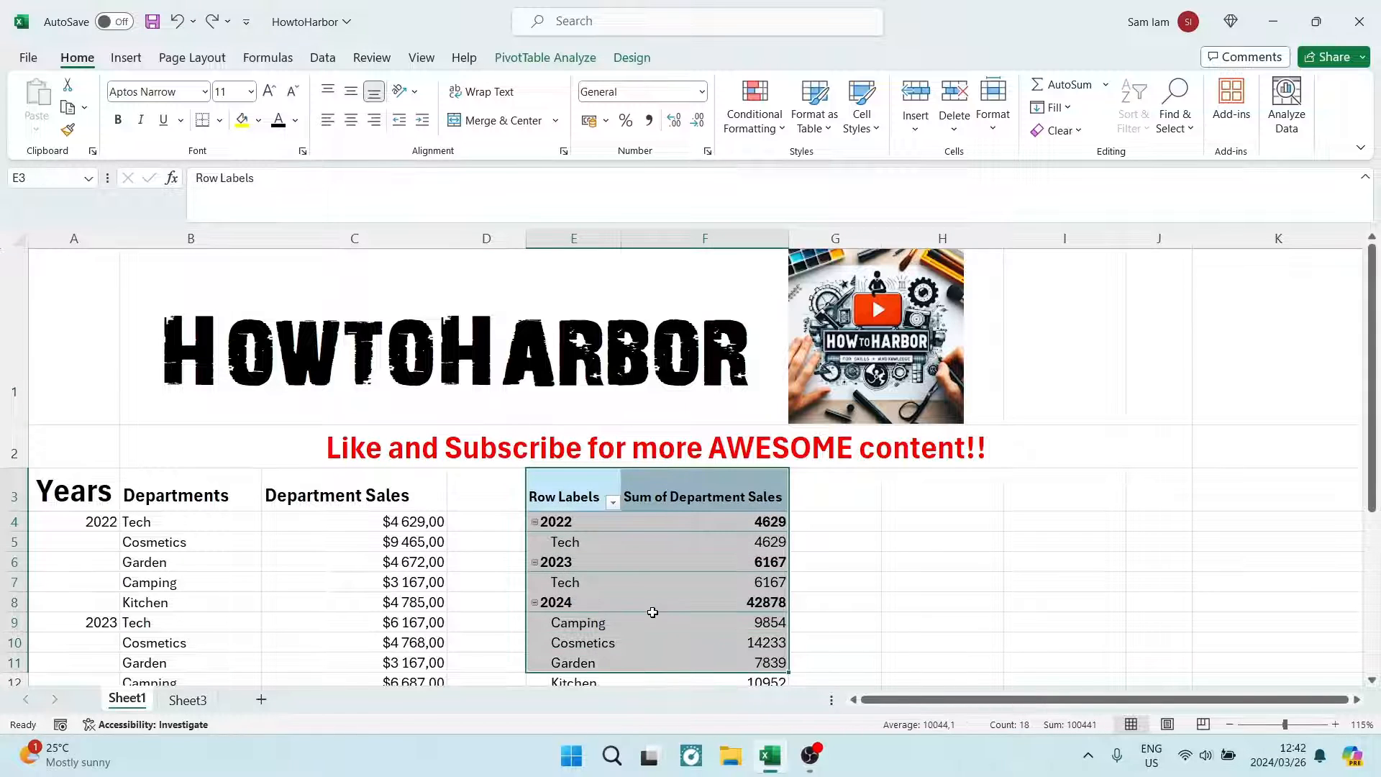
# - Select a cell in the department sales pivot table and show its PivotTable Design options
pyautogui.scroll(-3)
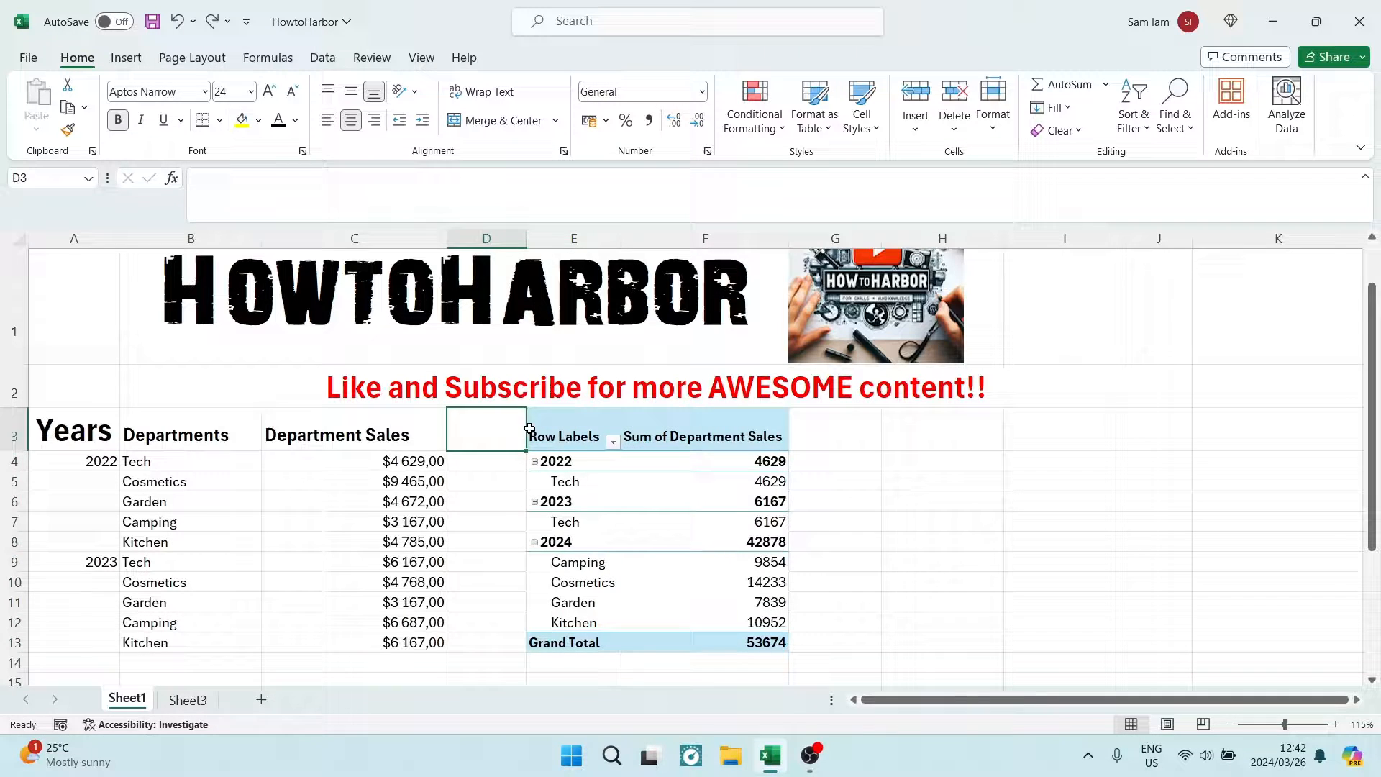
pyautogui.click(572, 436)
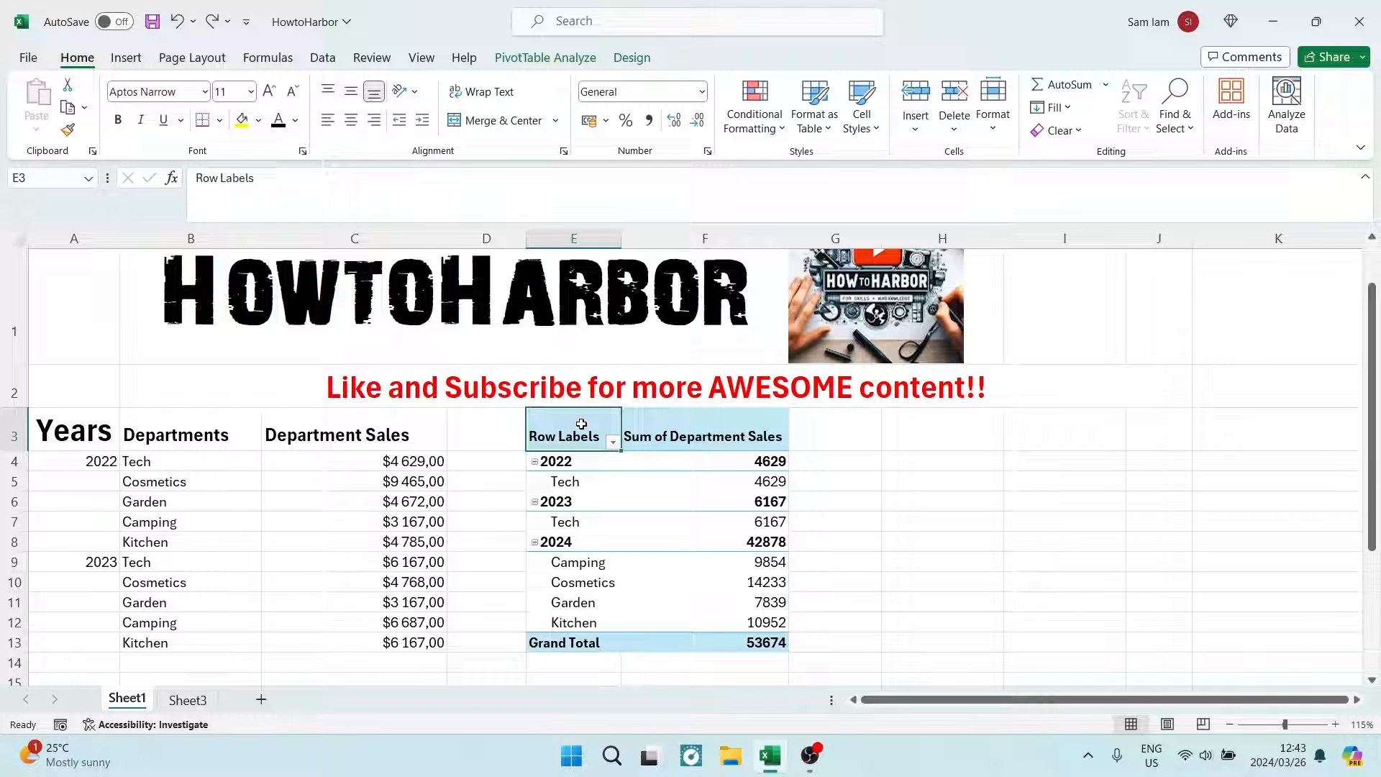
pyautogui.click(705, 436)
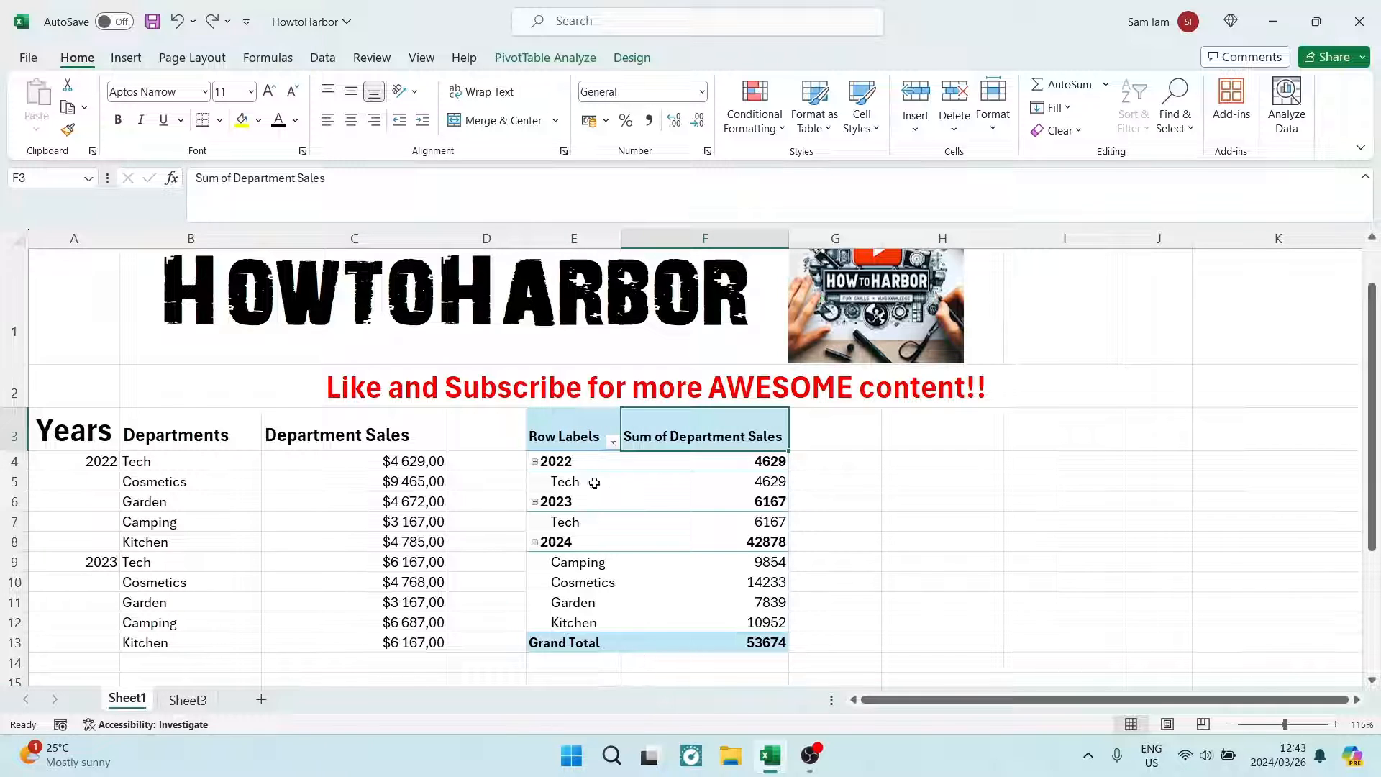
pyautogui.click(572, 436)
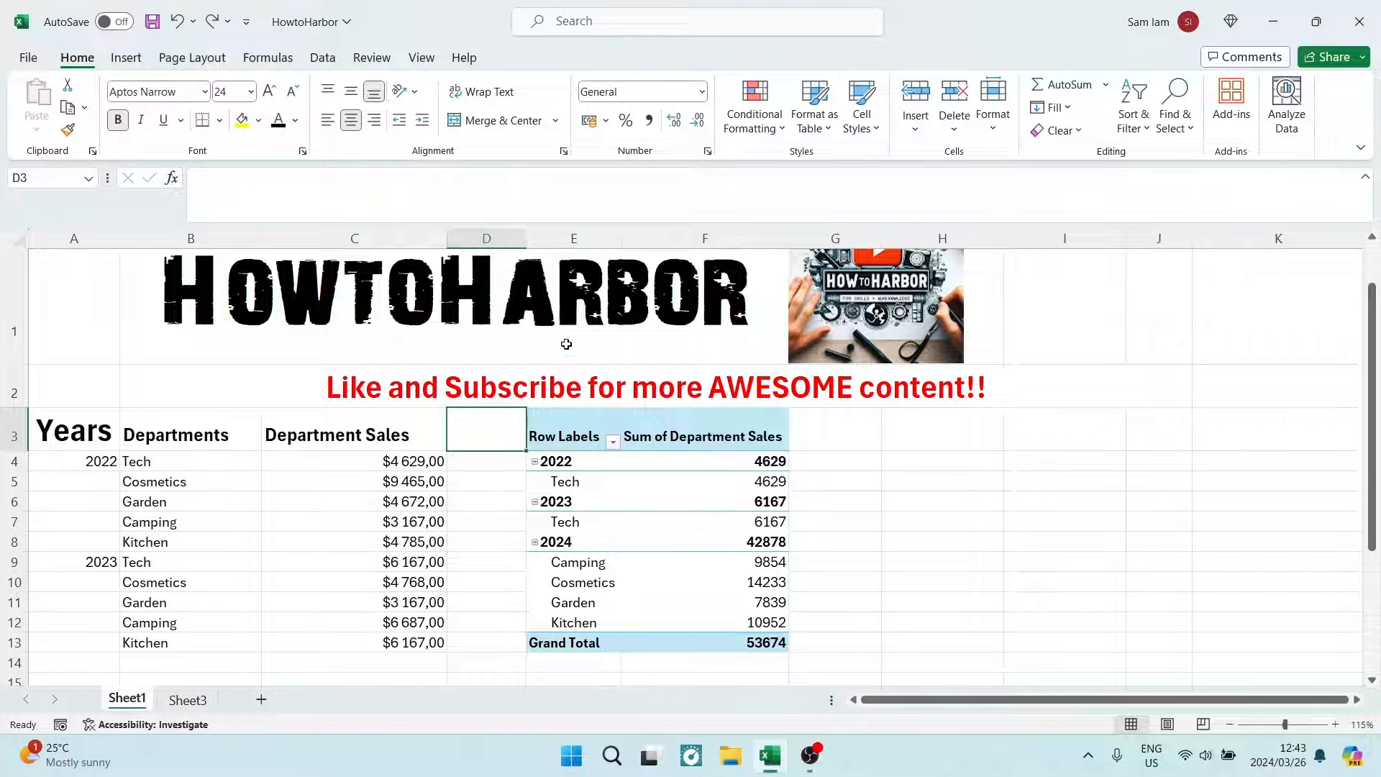
pyautogui.click(573, 436)
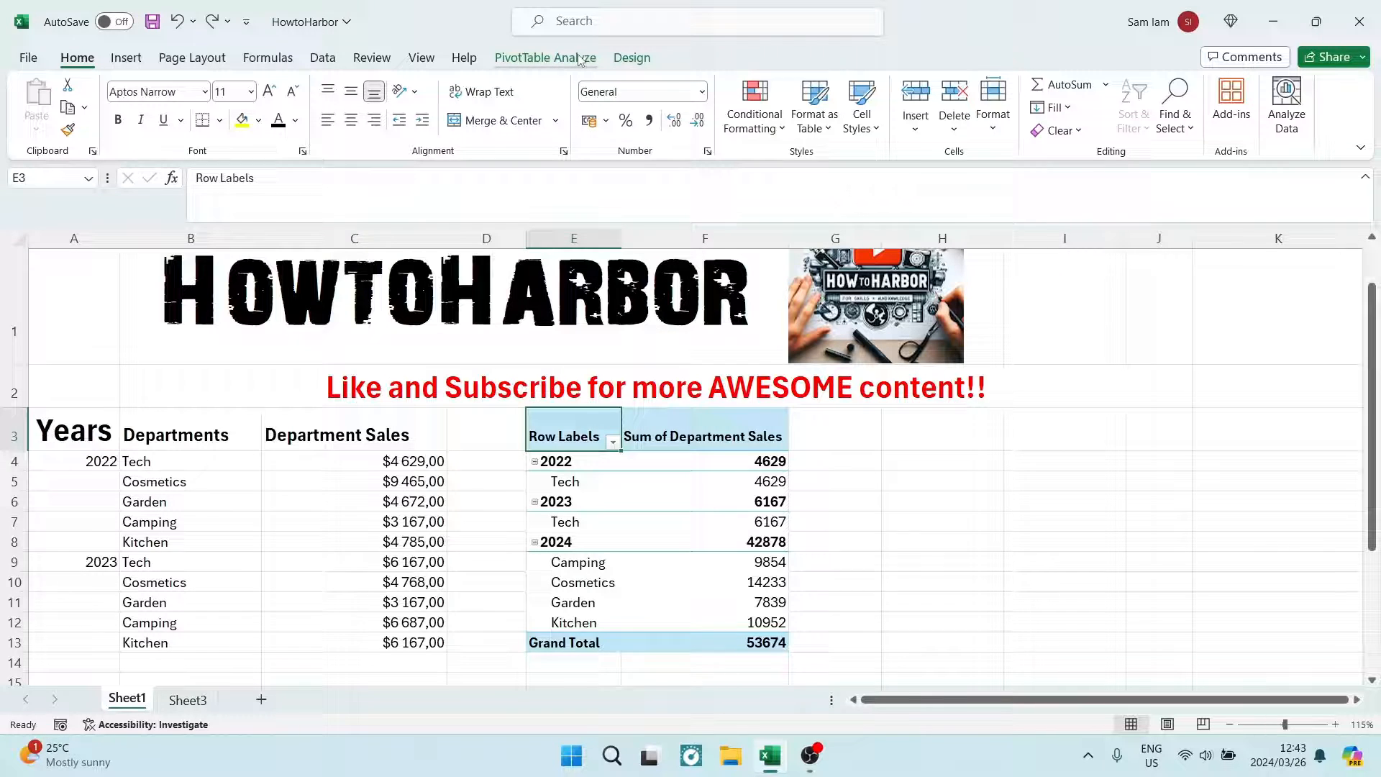
pyautogui.click(632, 58)
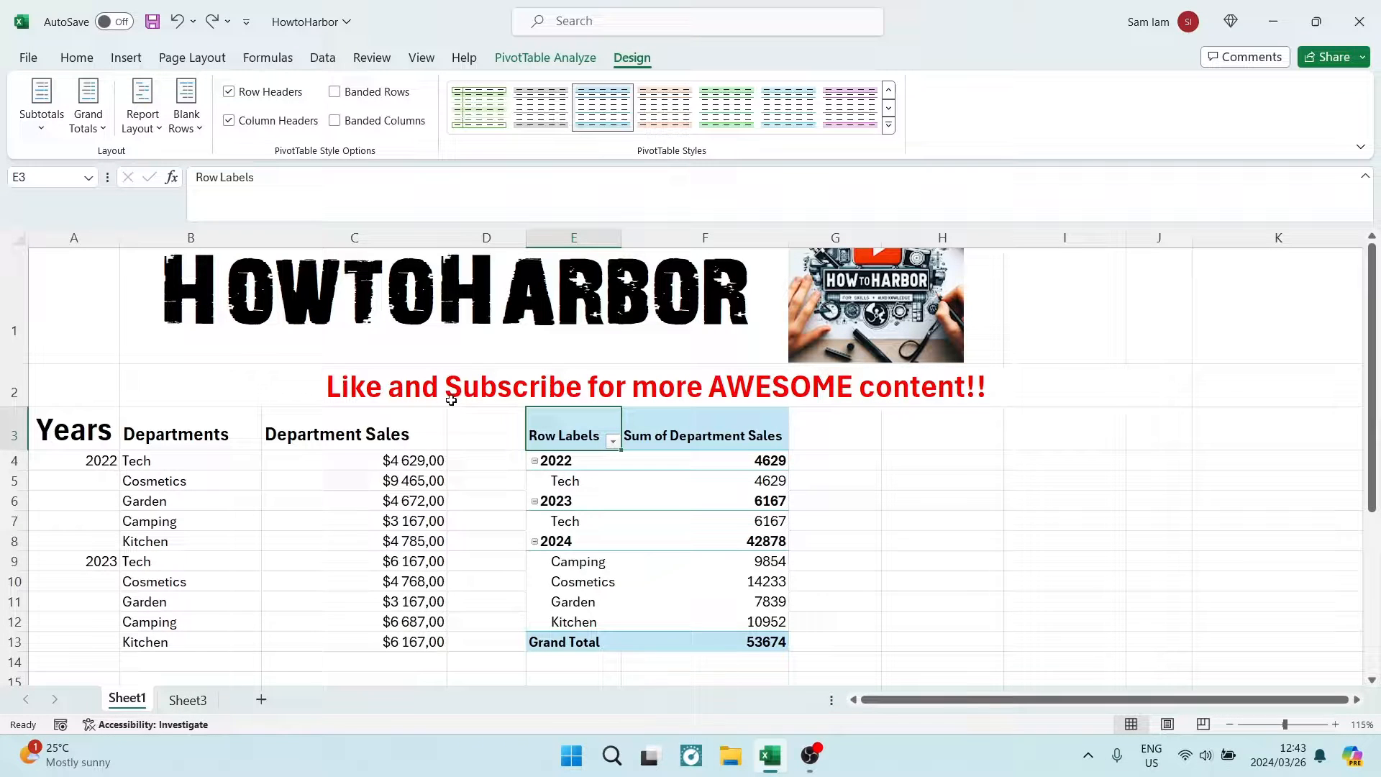
# - Switch the pivot table's Report Layout to Show in Tabular Form
pyautogui.click(354, 237)
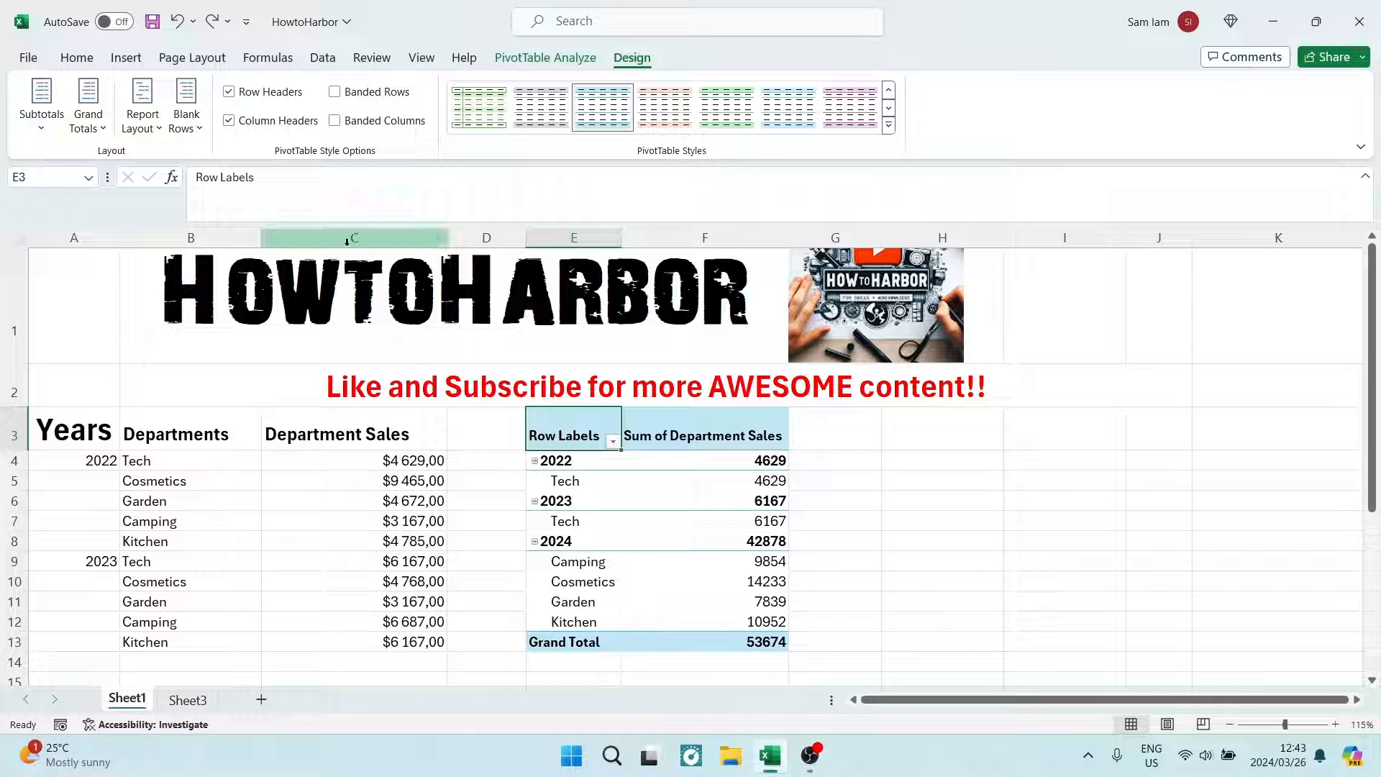
pyautogui.moveTo(142, 104)
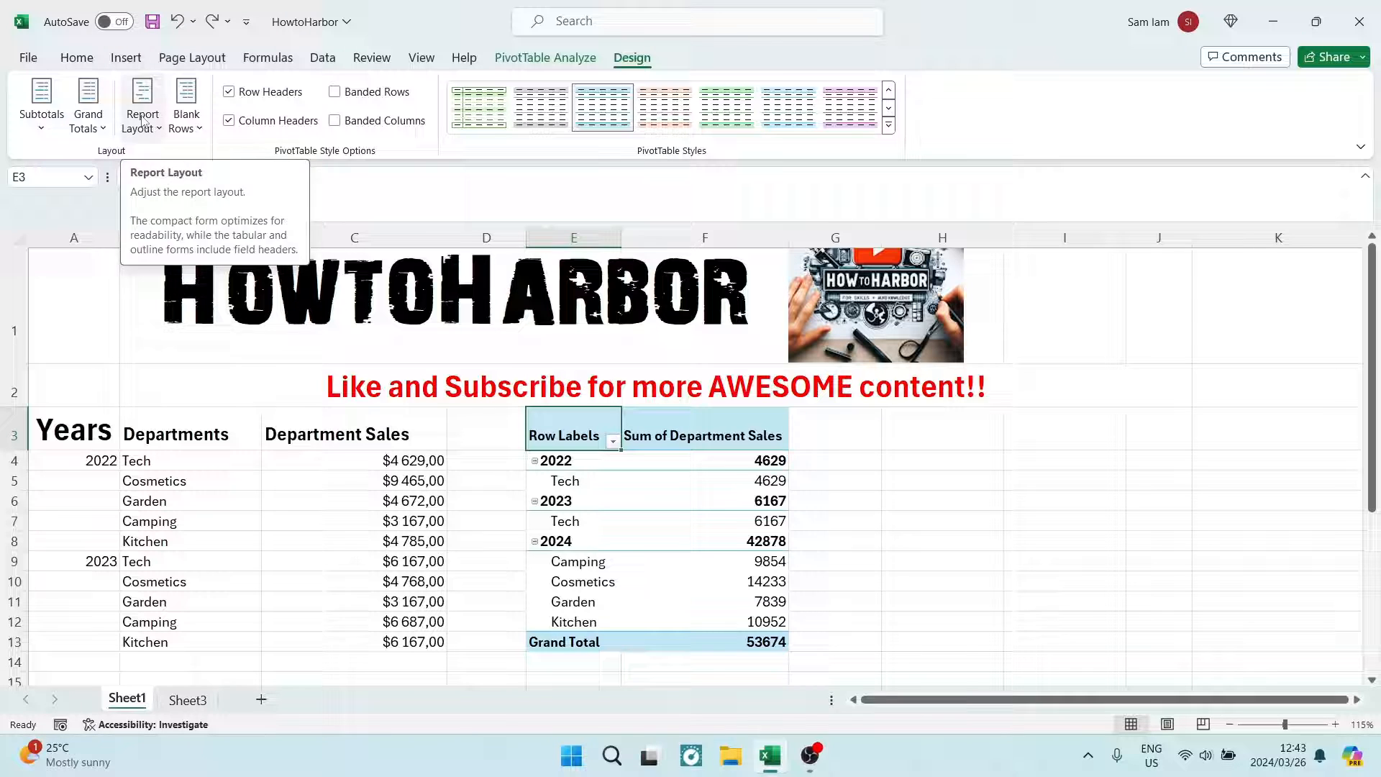
pyautogui.click(142, 105)
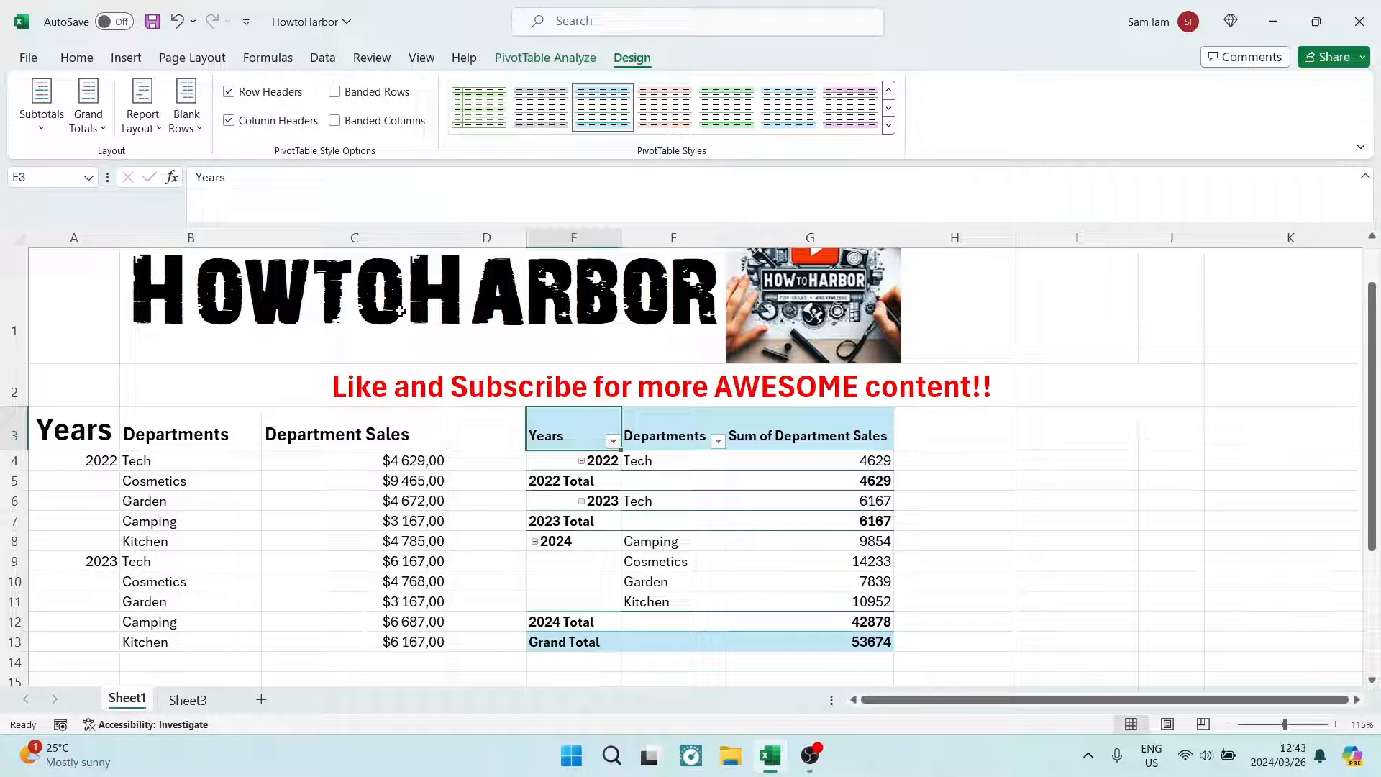
pyautogui.moveTo(573, 436); pyautogui.dragTo(808, 501)
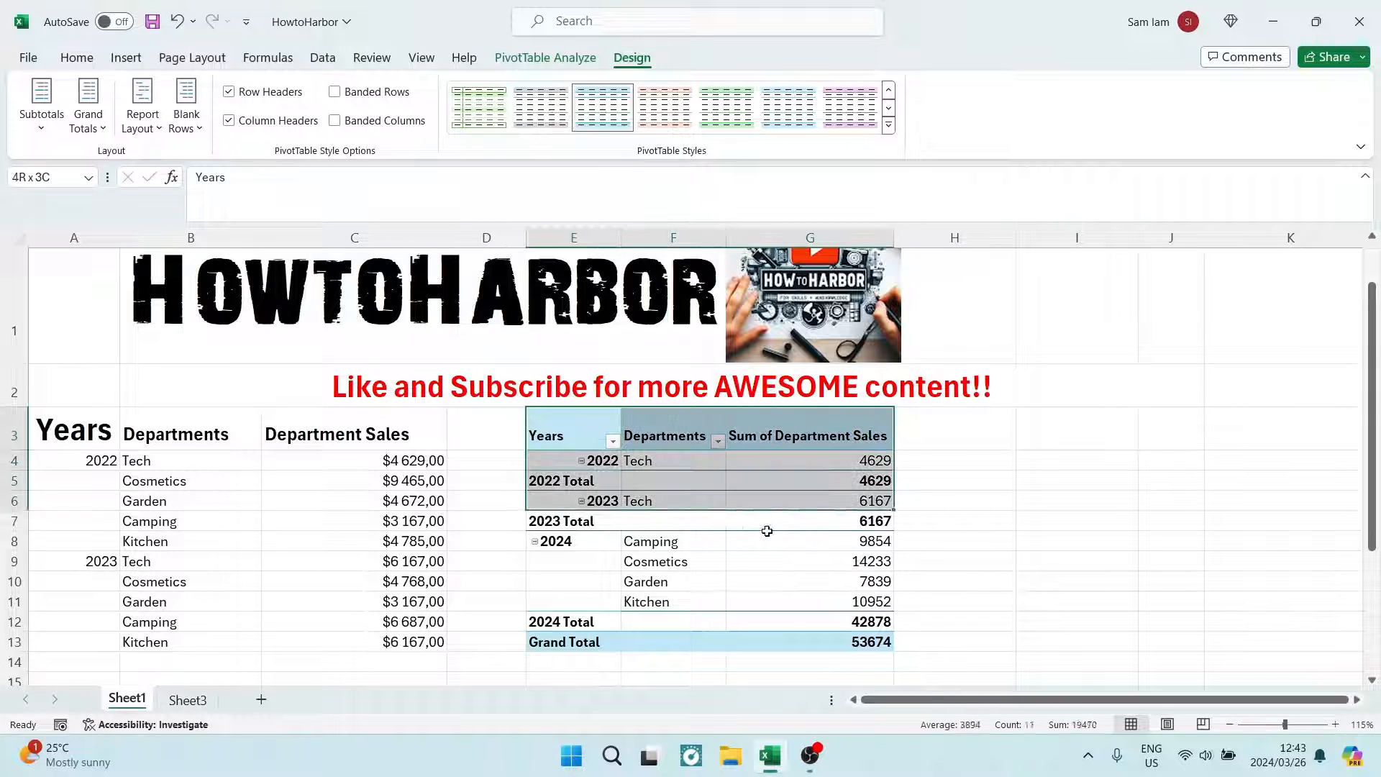
pyautogui.click(557, 436)
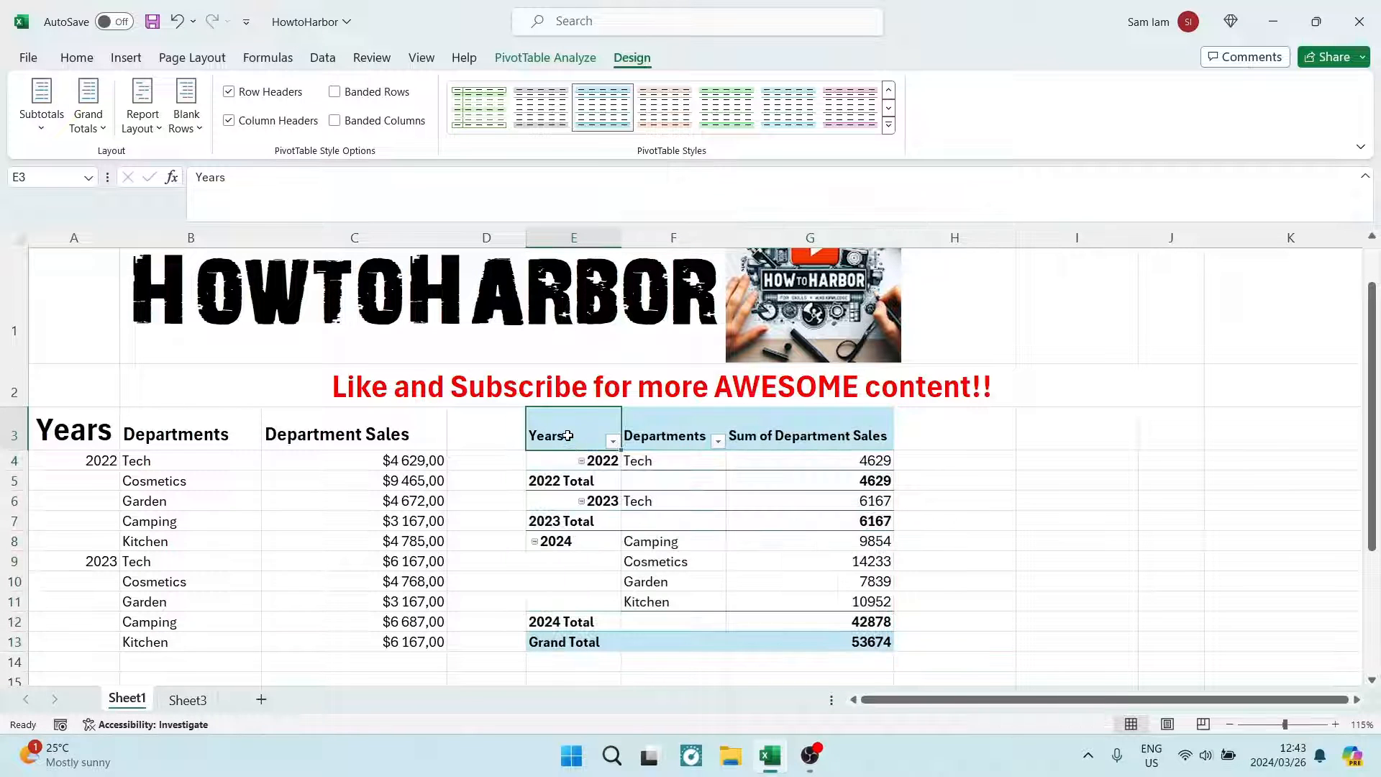
pyautogui.click(665, 436)
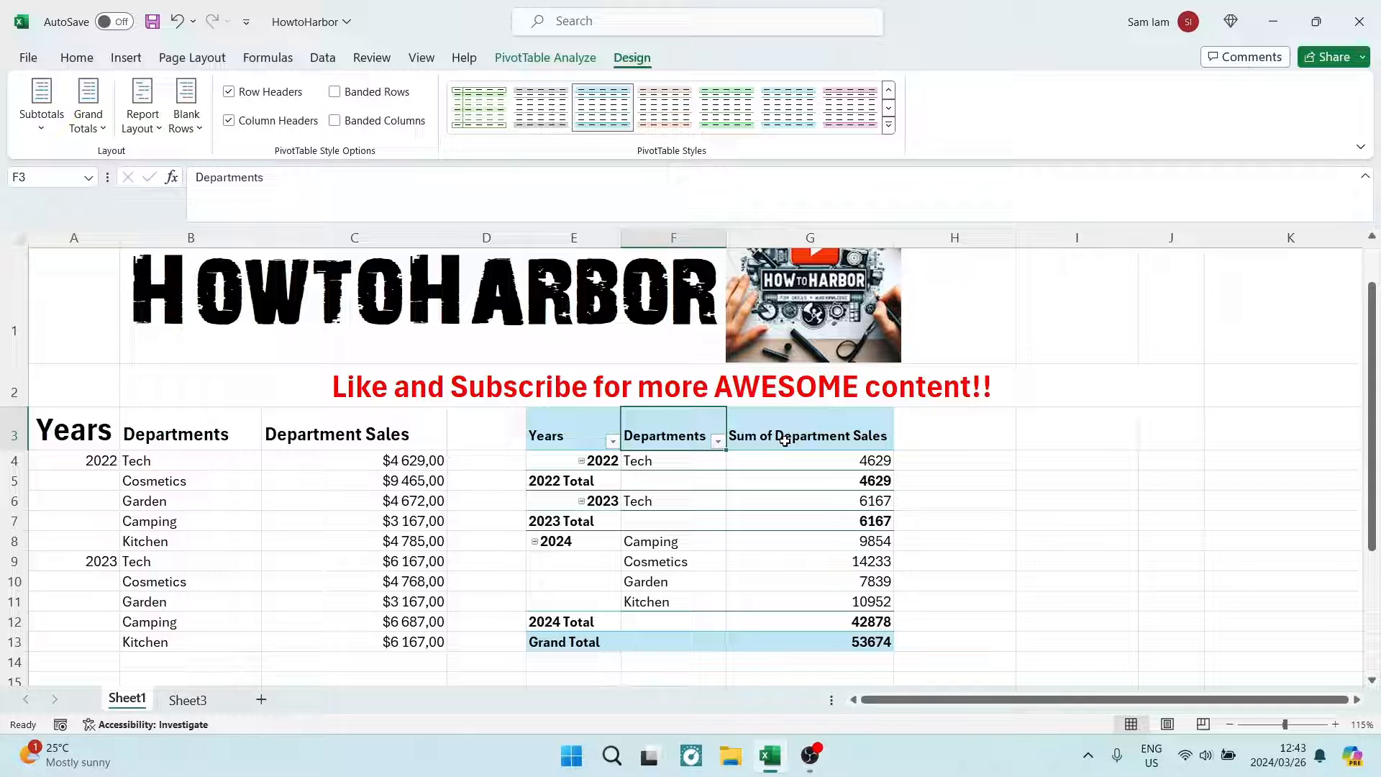
pyautogui.click(808, 436)
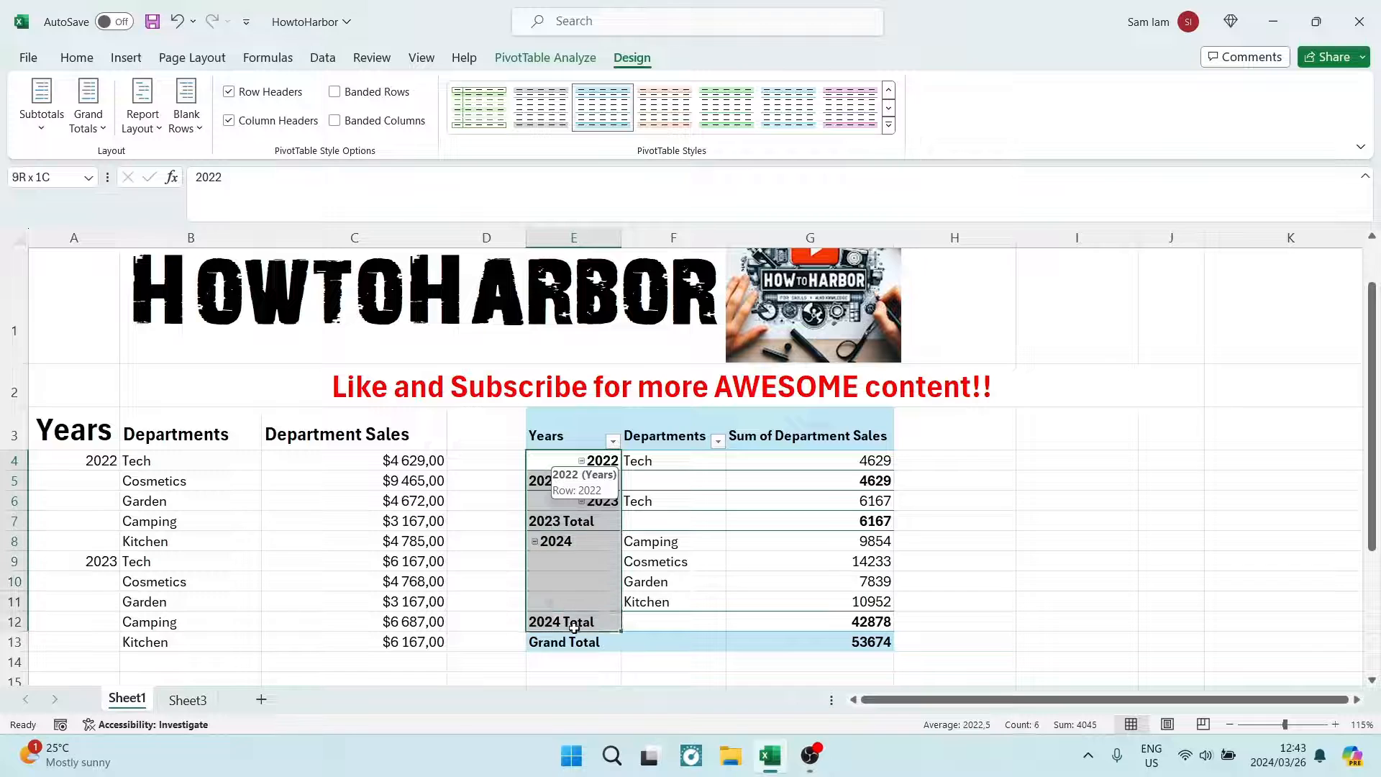
# - Collapse the 2022, 2023 and 2024 year groups to show only totals 4629, 6167 and 42878
pyautogui.click(574, 461)
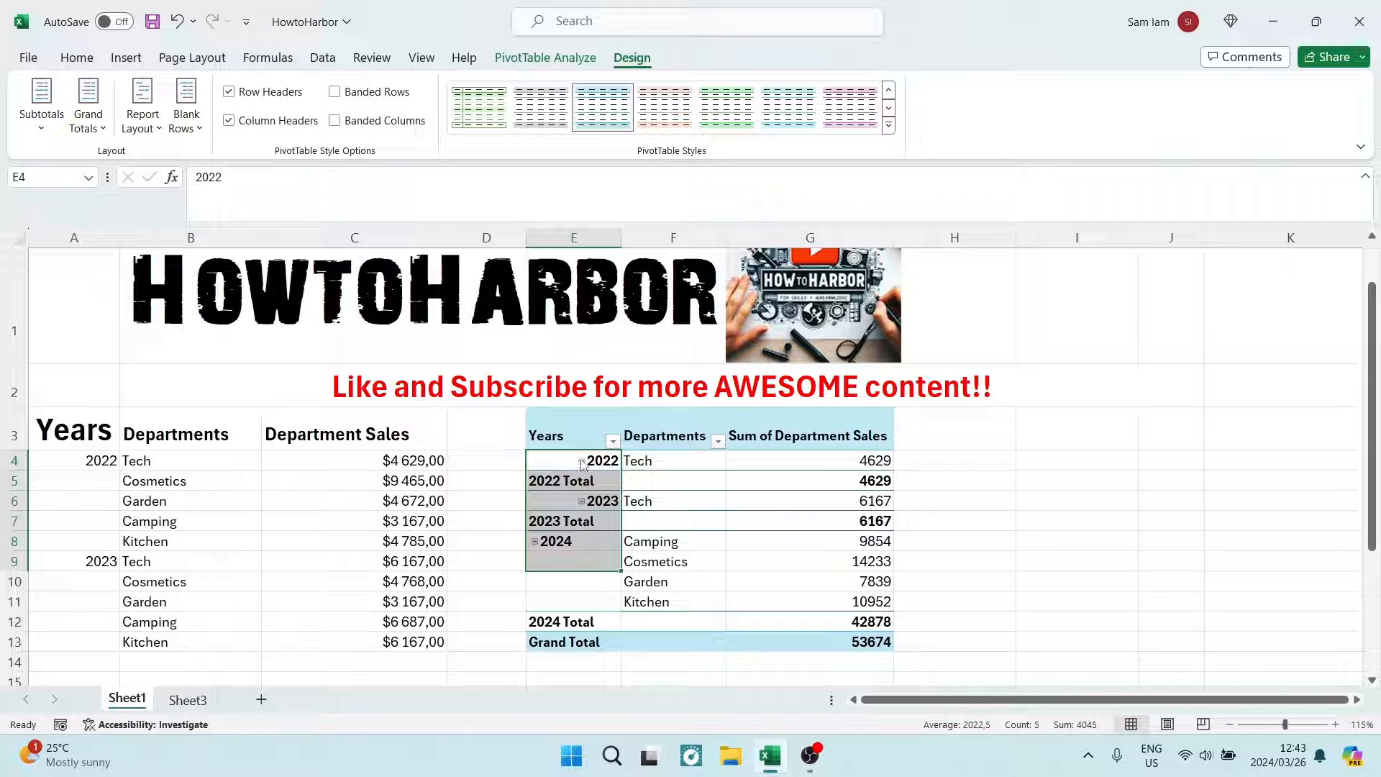
pyautogui.click(602, 501)
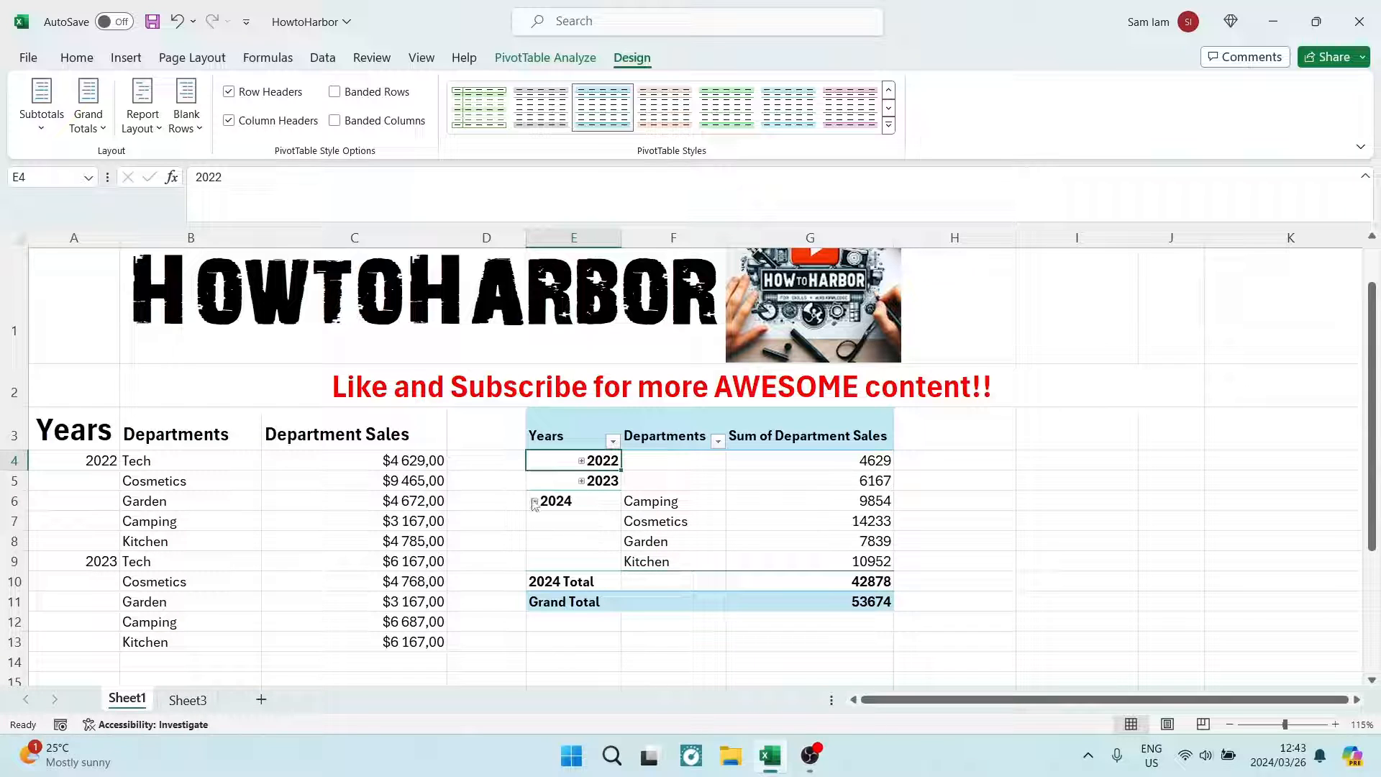
pyautogui.click(534, 501)
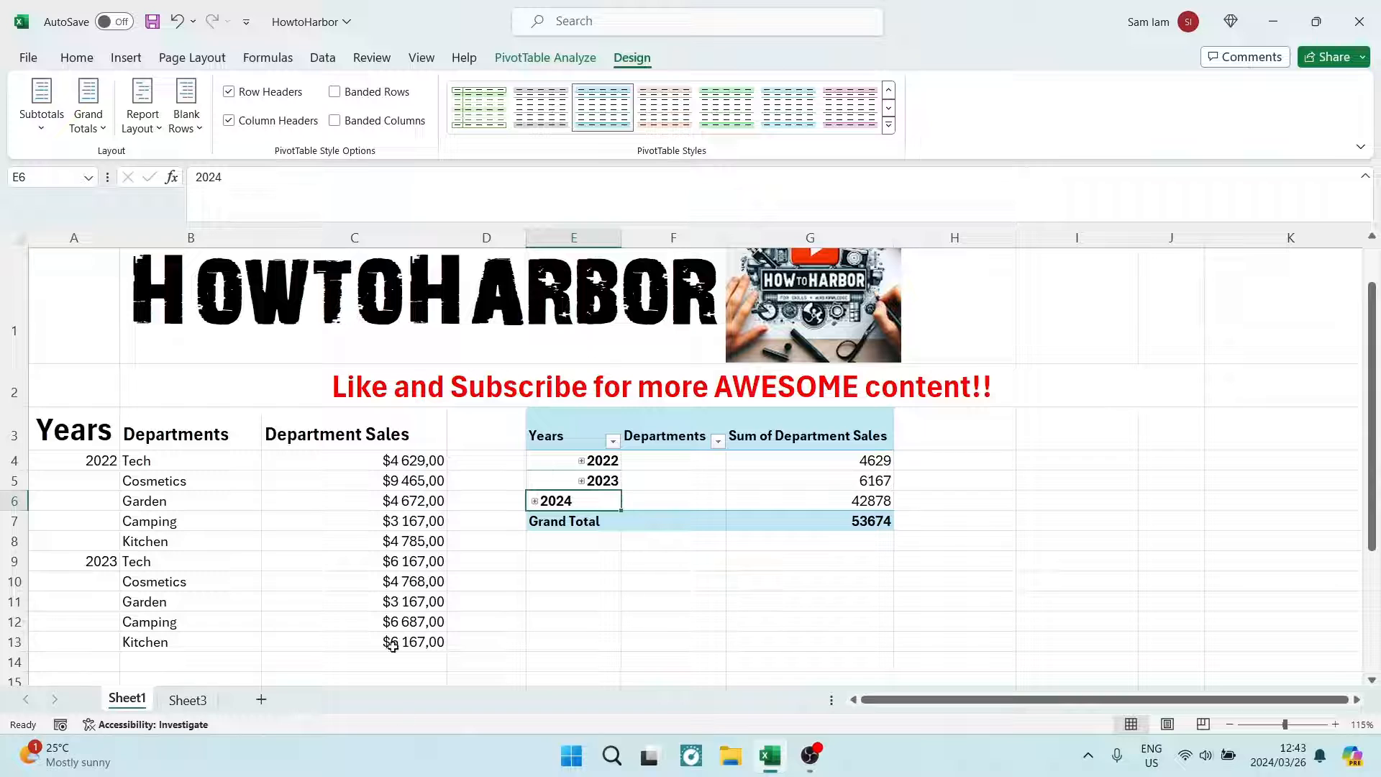
pyautogui.moveTo(677, 612)
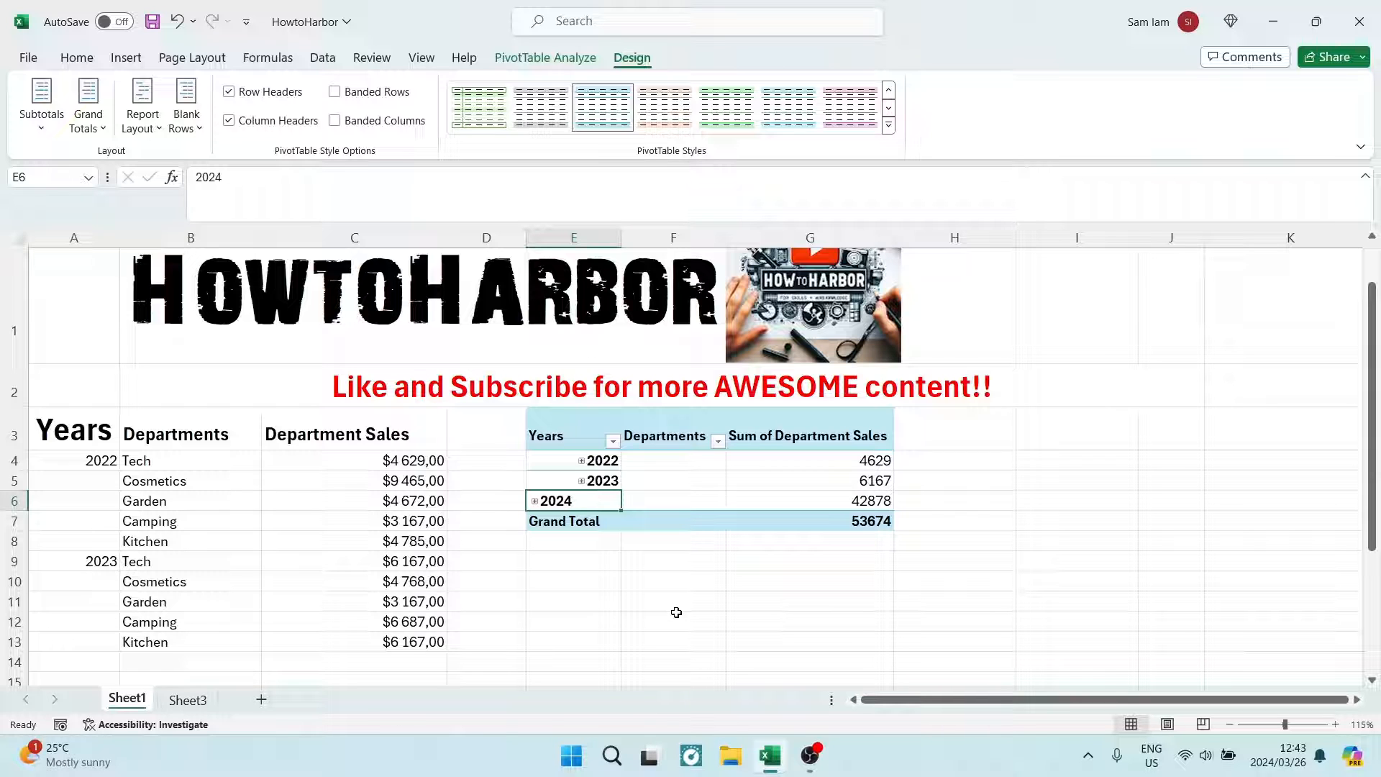